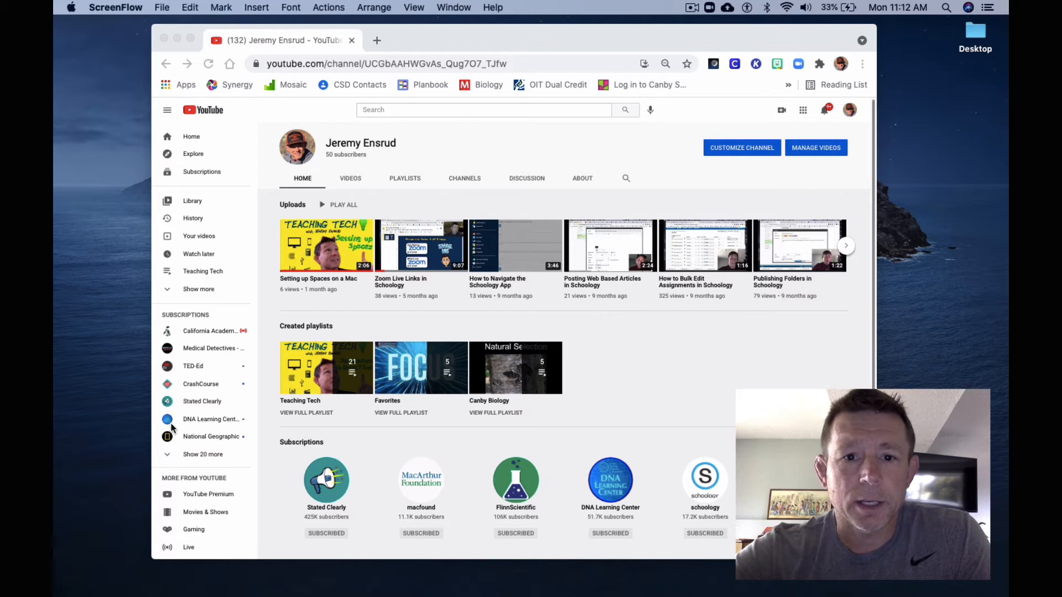
{"action": "mouse_move", "coordinate": [252, 368]}
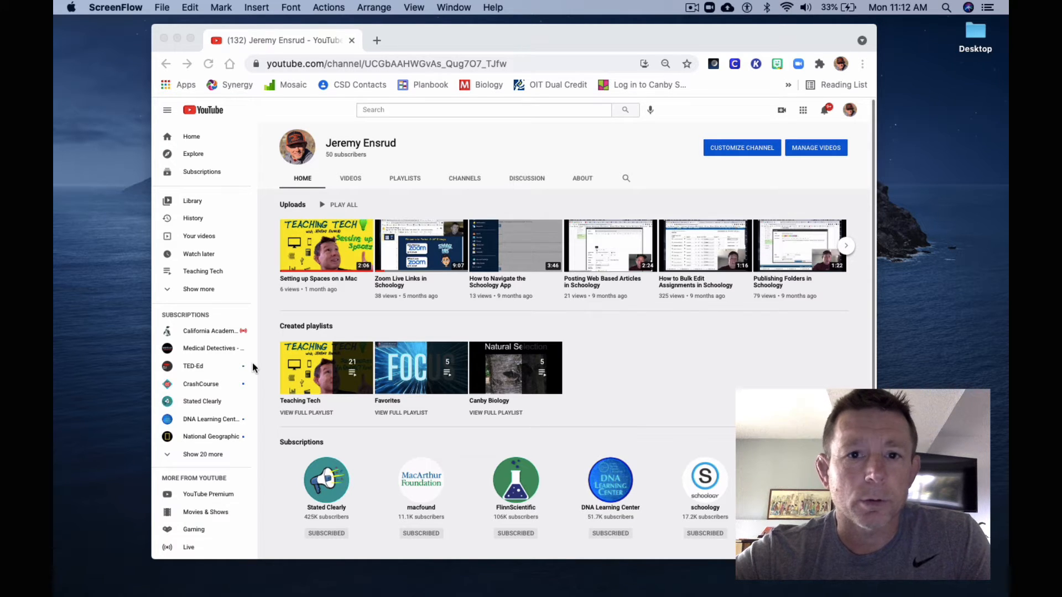
{"action": "mouse_move", "coordinate": [447, 92]}
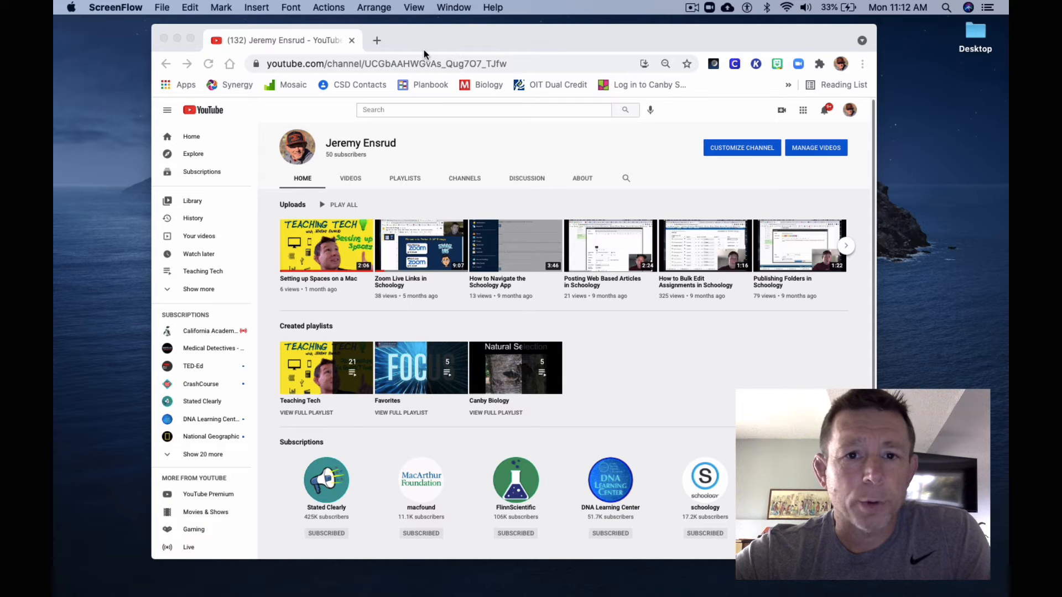
{"action": "mouse_move", "coordinate": [440, 72]}
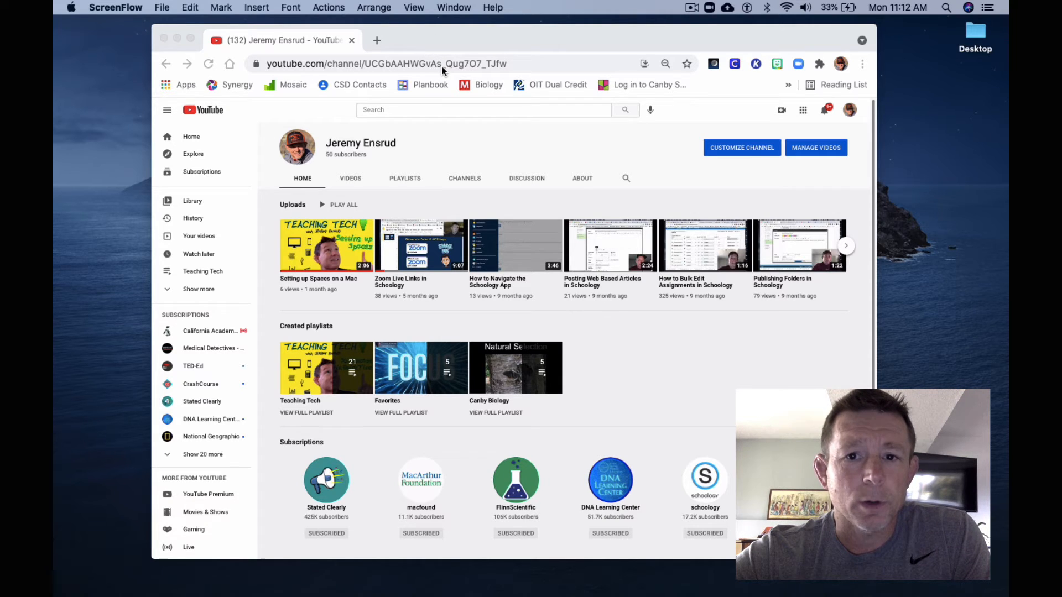
{"action": "mouse_move", "coordinate": [470, 56]}
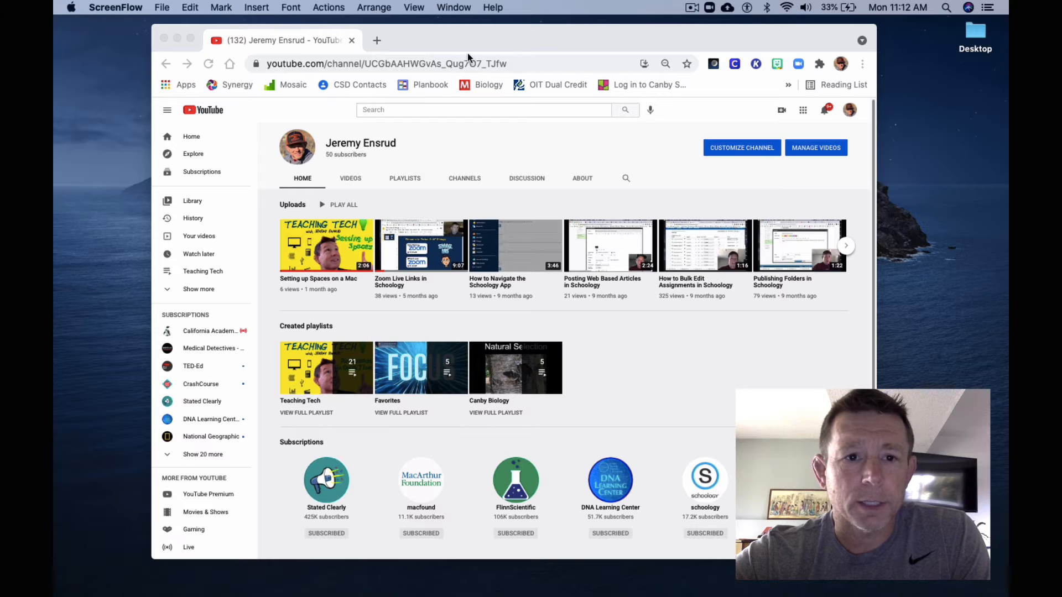
{"action": "mouse_move", "coordinate": [440, 42]}
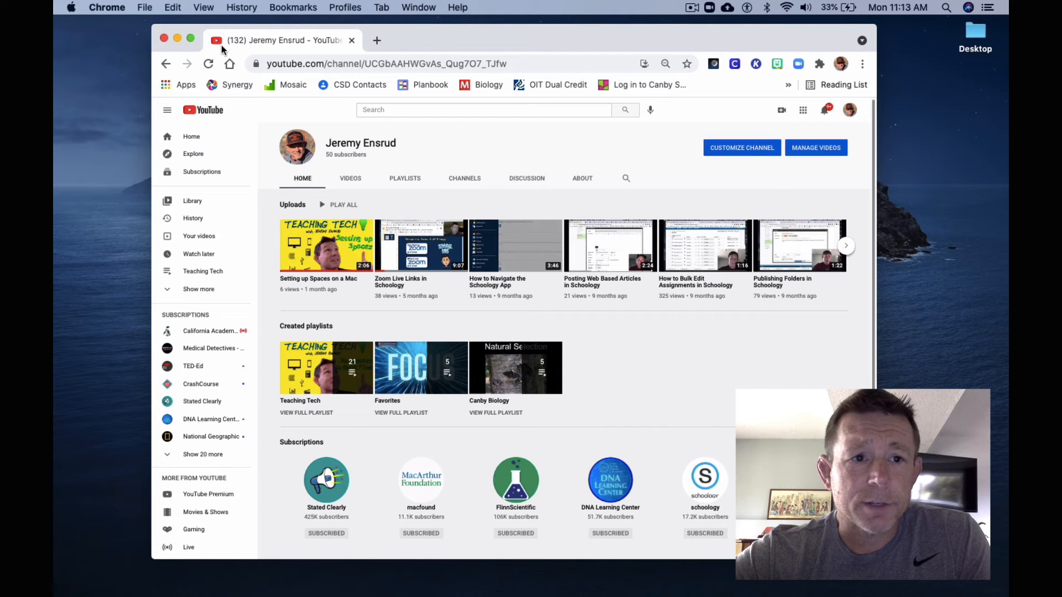
{"action": "mouse_move", "coordinate": [106, 7]}
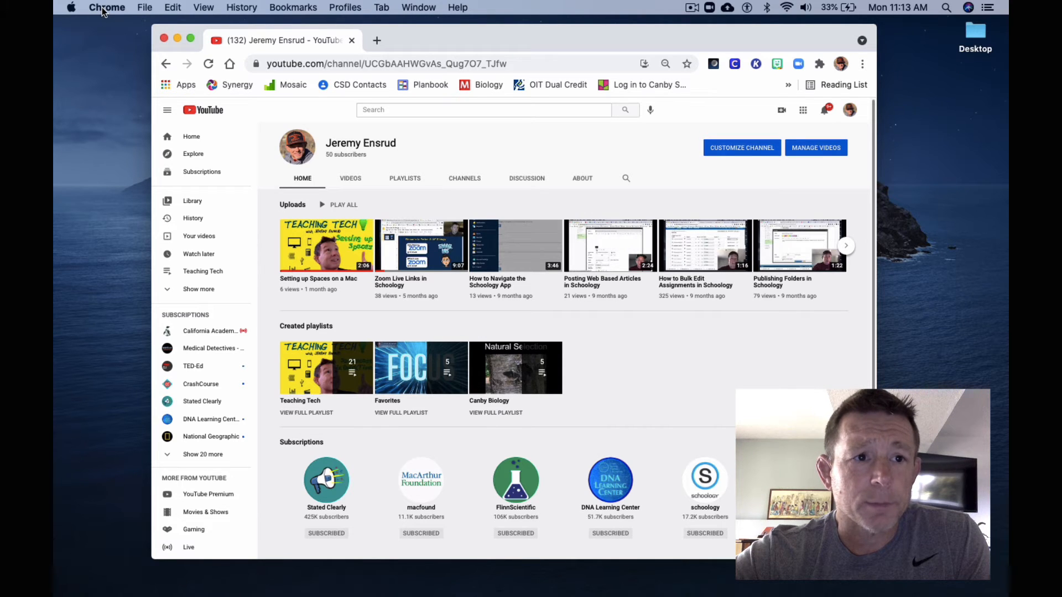
Open About Google Chrome from the Chrome menu to confirm version 91 is up to date
{"action": "left_click", "coordinate": [106, 7]}
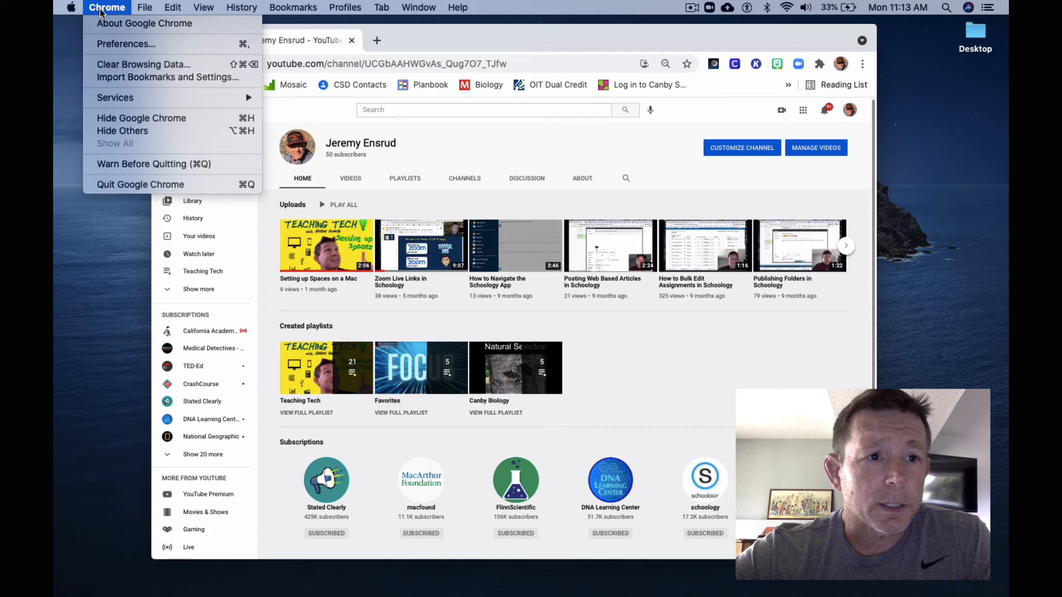
{"action": "mouse_move", "coordinate": [144, 23]}
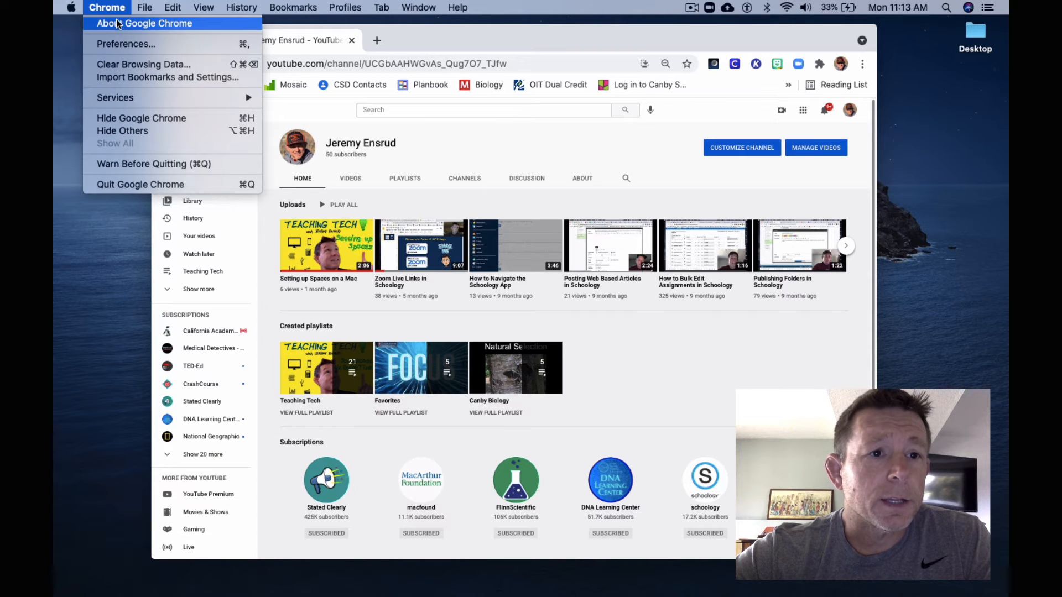
{"action": "left_click", "coordinate": [144, 23]}
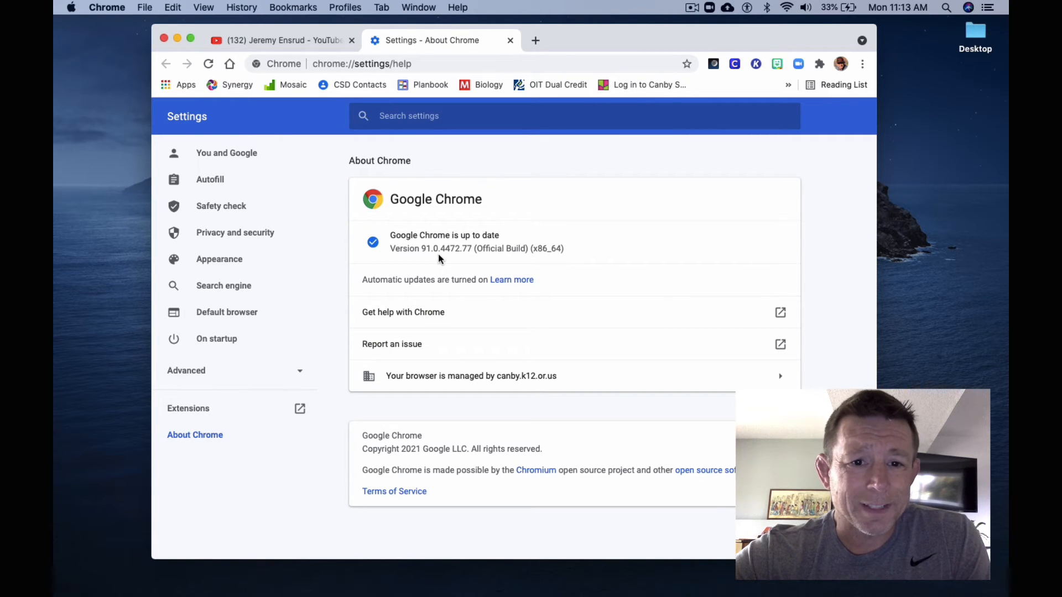
{"action": "mouse_move", "coordinate": [393, 300]}
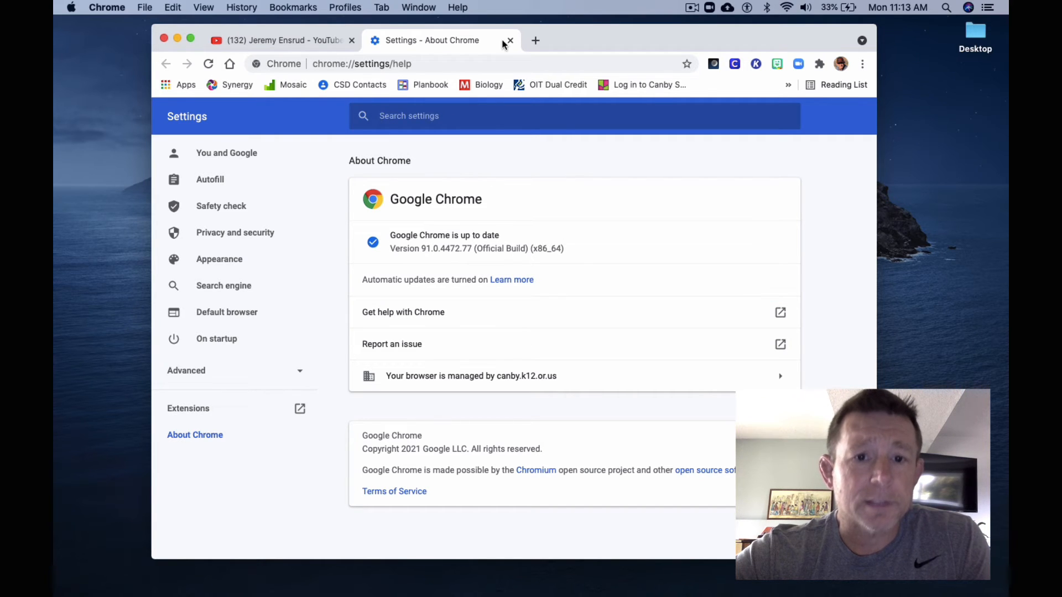
{"action": "mouse_move", "coordinate": [542, 252]}
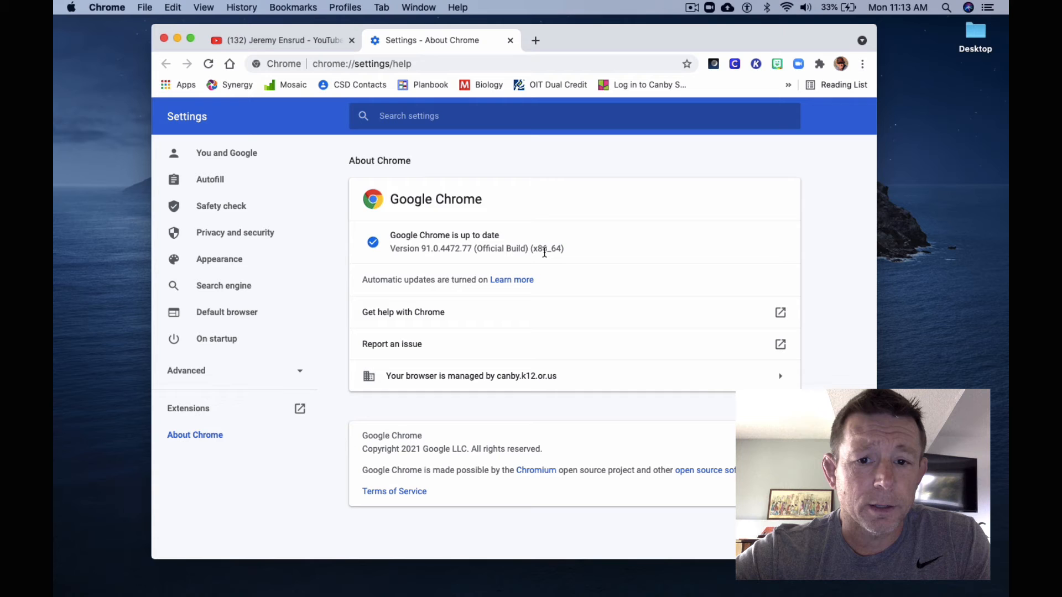
Close the About Chrome tab and select the YouTube channel URL in the address bar
{"action": "left_click", "coordinate": [510, 39]}
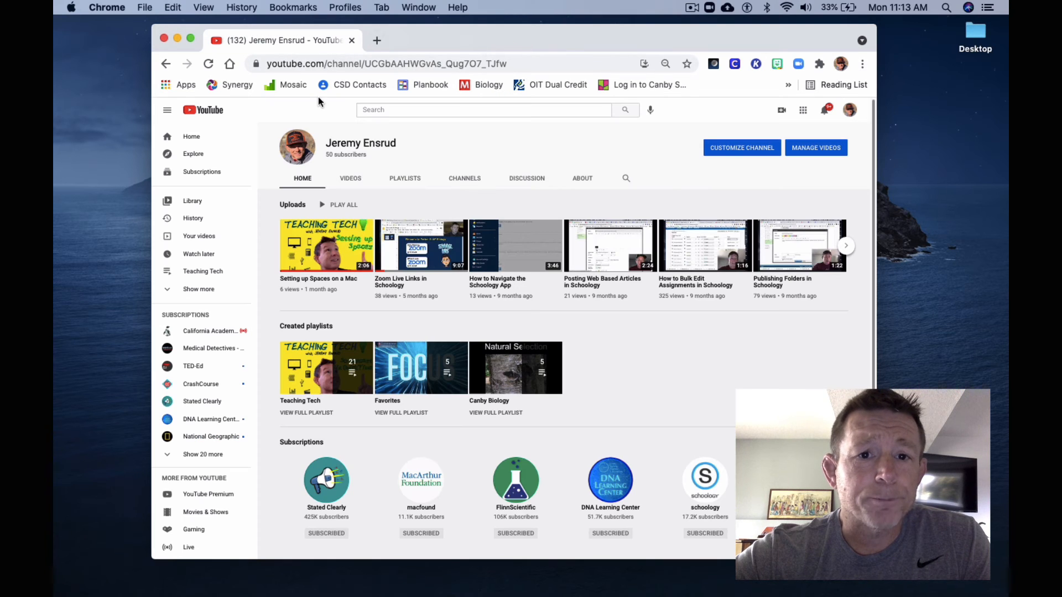
{"action": "mouse_move", "coordinate": [444, 154]}
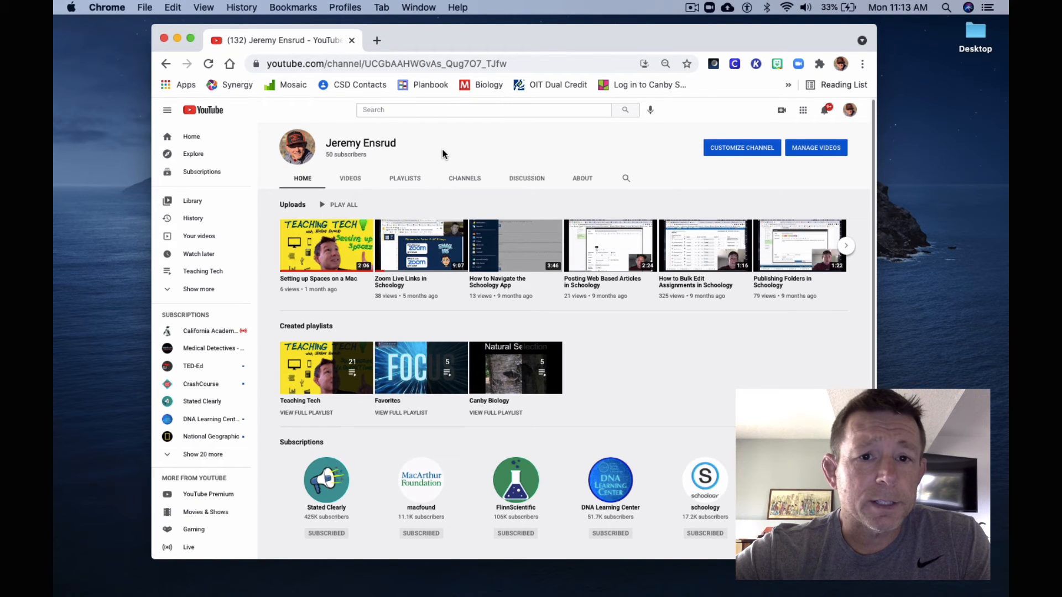
{"action": "mouse_move", "coordinate": [422, 245]}
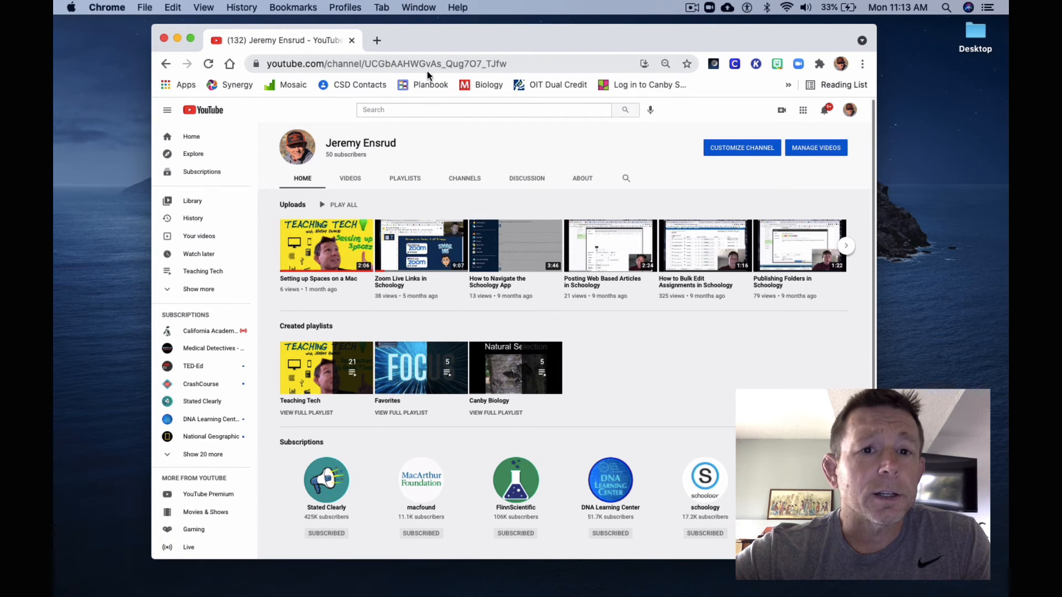
{"action": "left_click", "coordinate": [386, 64]}
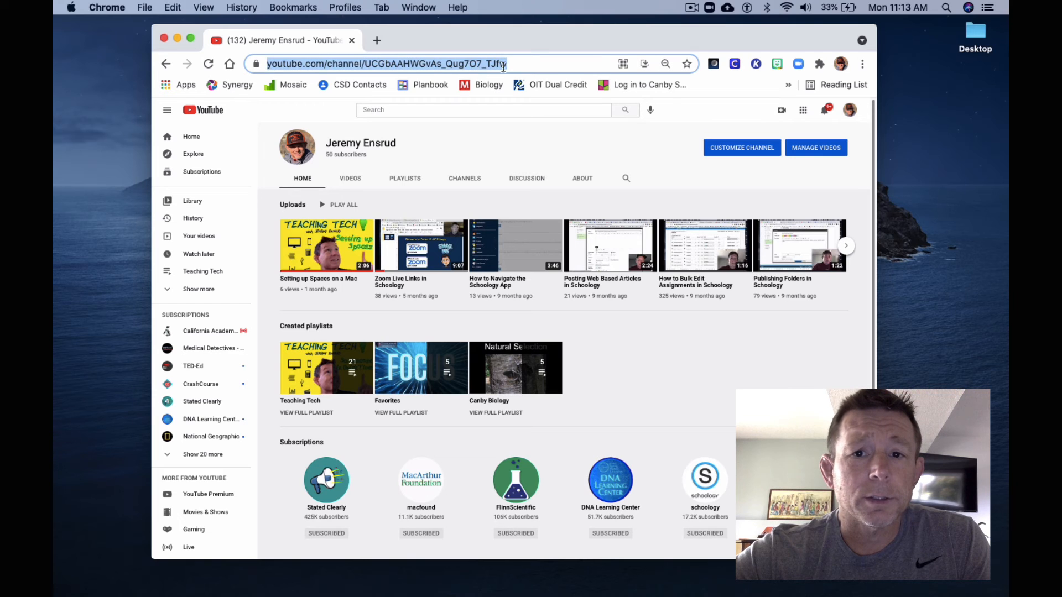
{"action": "mouse_move", "coordinate": [622, 64]}
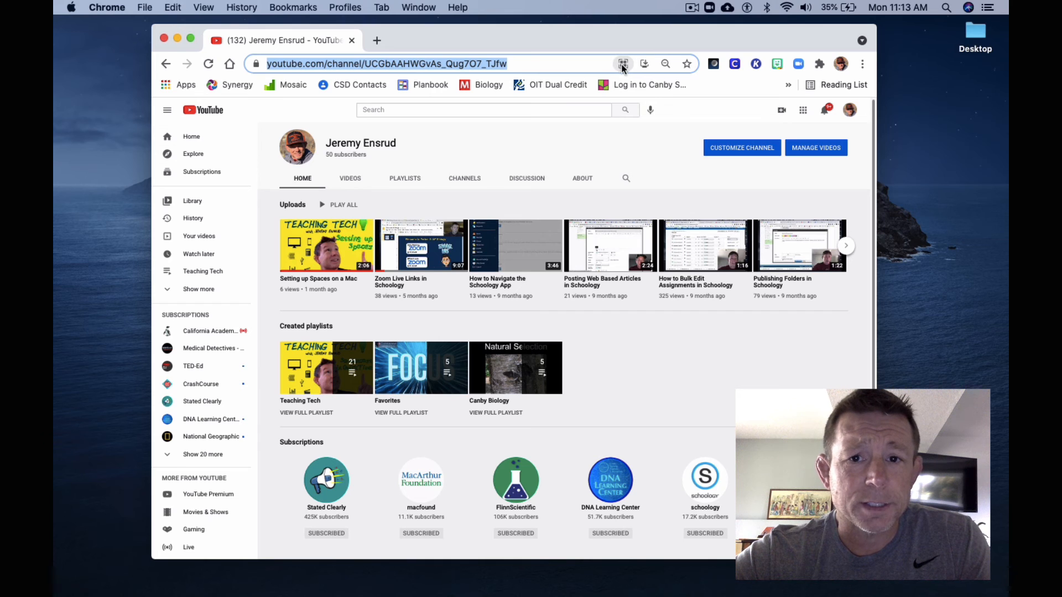
Generate a downloadable QR code for the YouTube channel URL via the address-bar QR icon
{"action": "left_click", "coordinate": [622, 63]}
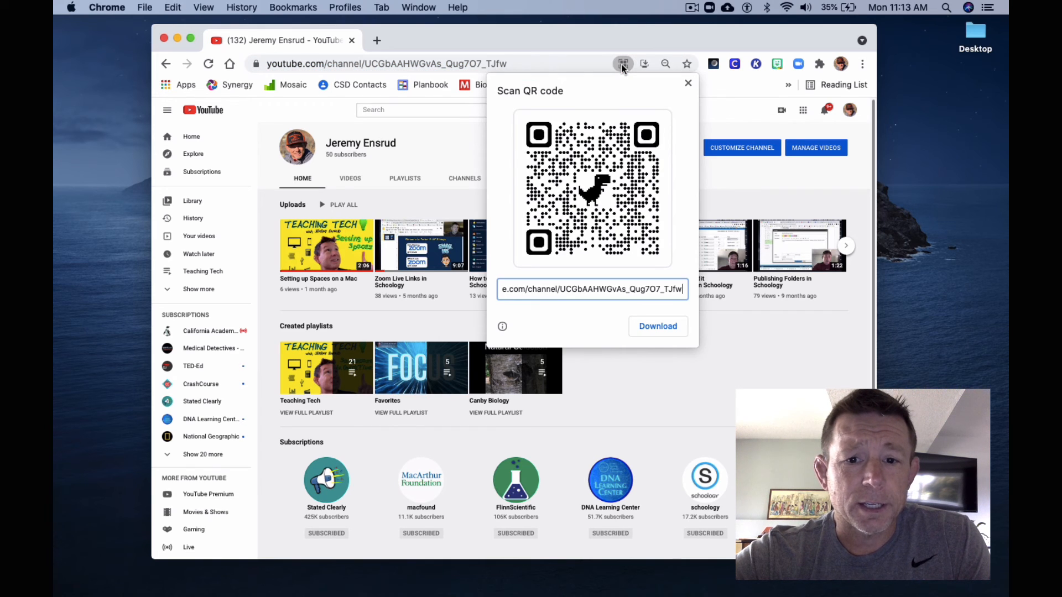
{"action": "mouse_move", "coordinate": [693, 347]}
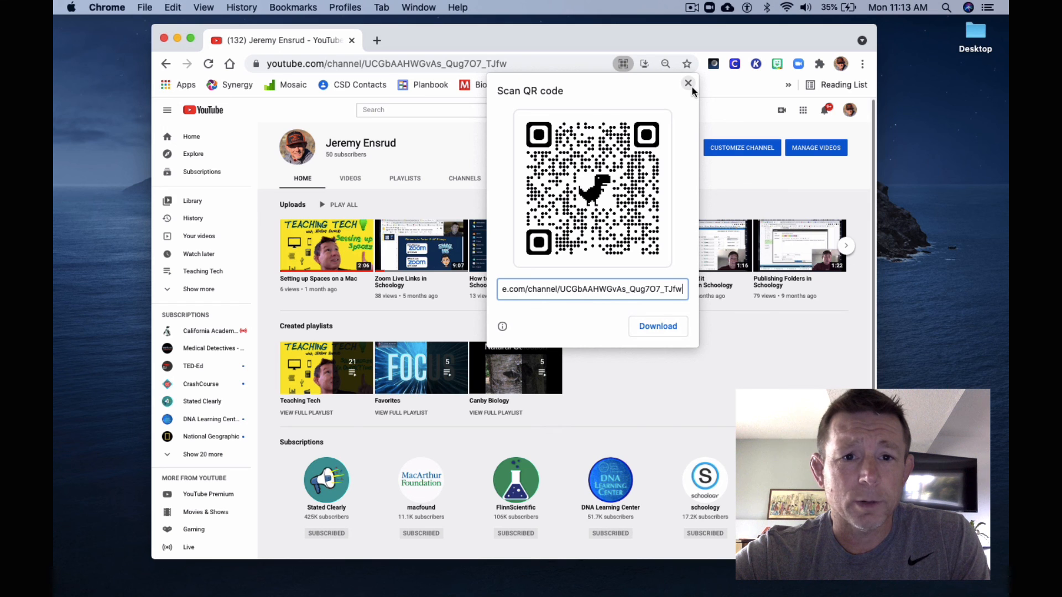
{"action": "mouse_move", "coordinate": [688, 83]}
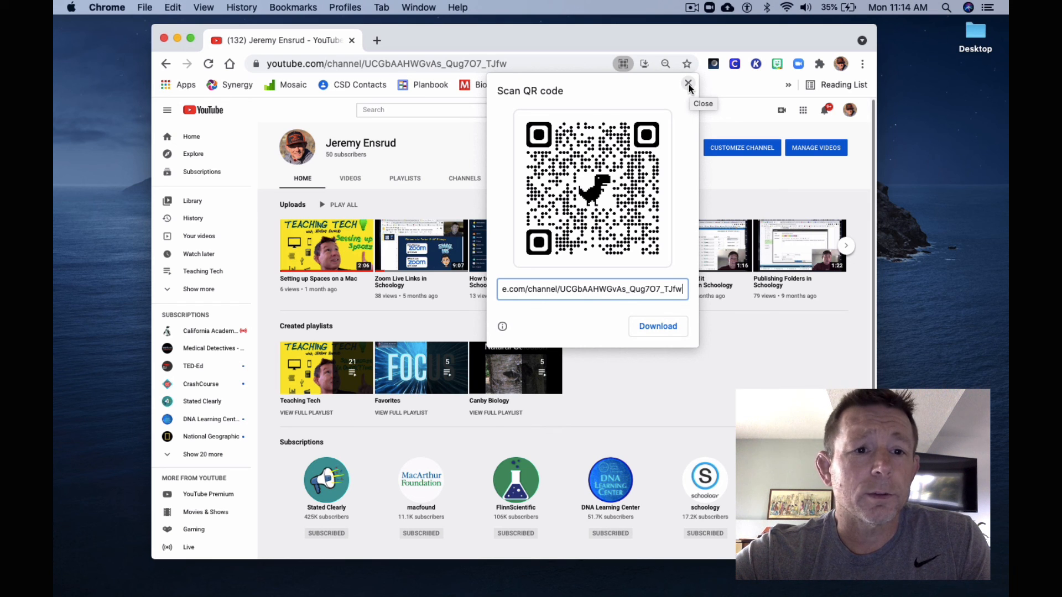